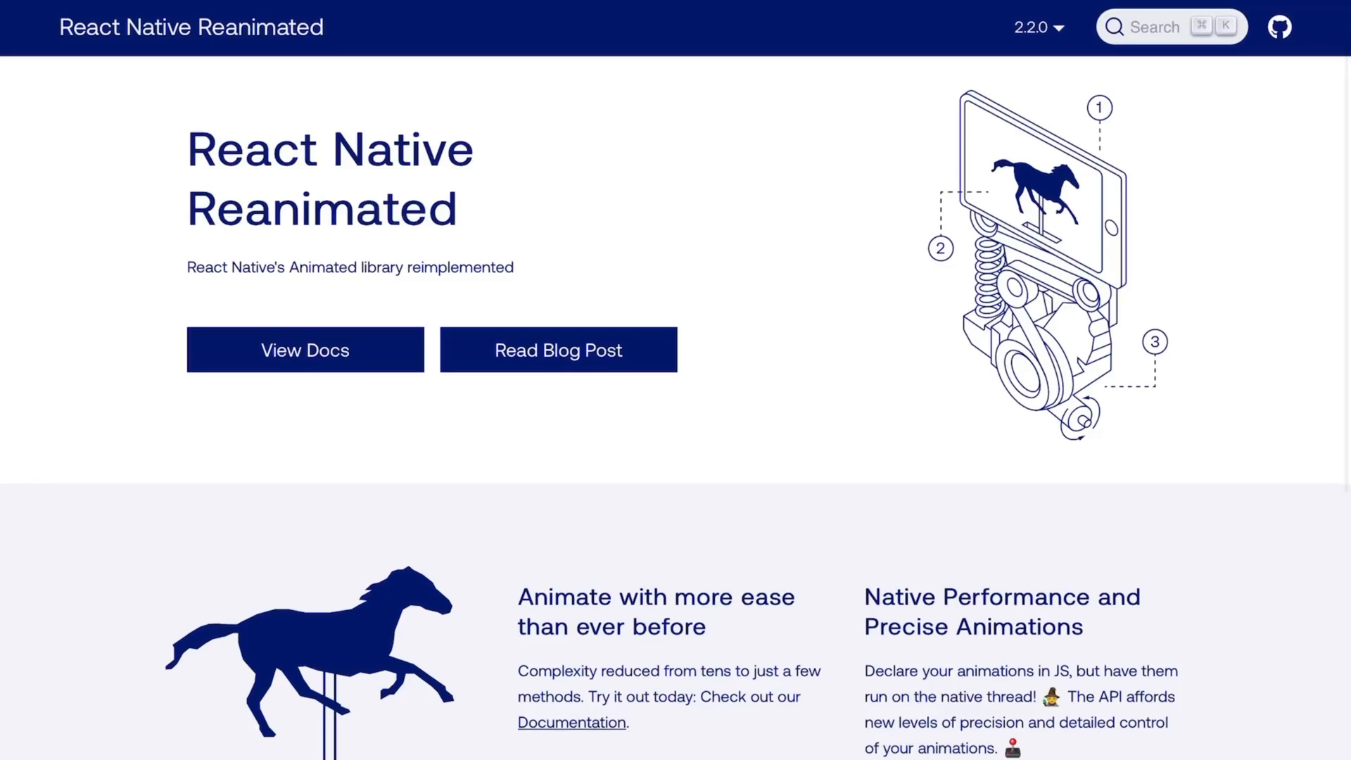
Scroll down the Reanimated homepage before switching to the Hello world simulator
scroll(down, 3)
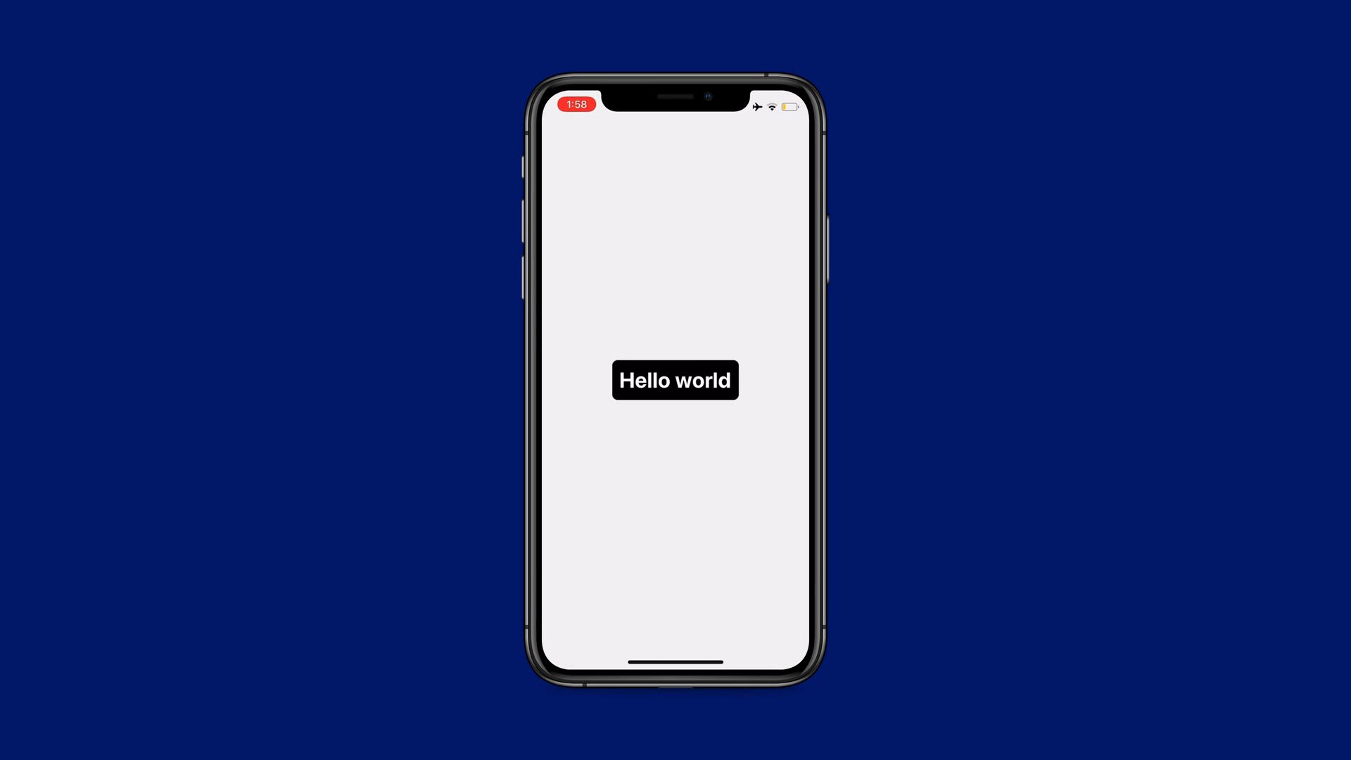
click(673, 380)
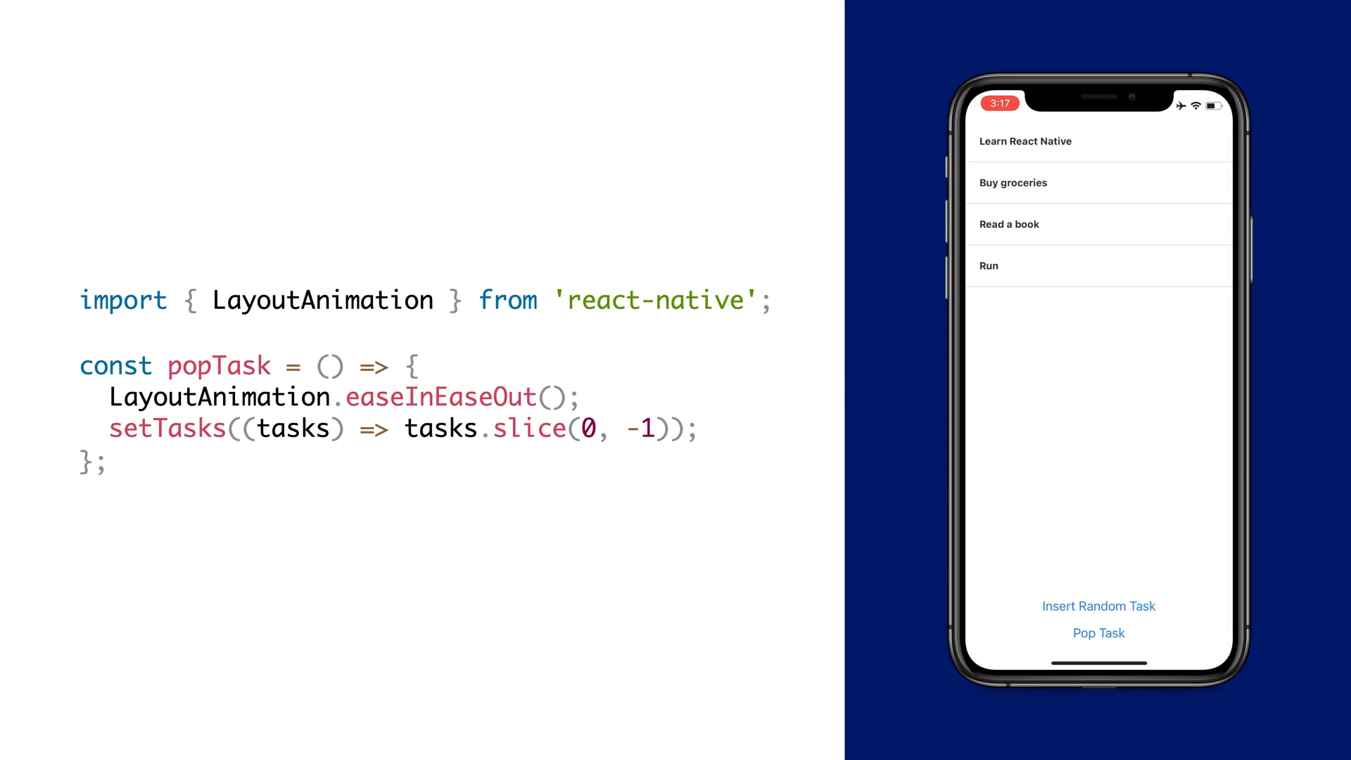
Tap Pop Task in the four-task list app to demo LayoutAnimation
click(1097, 633)
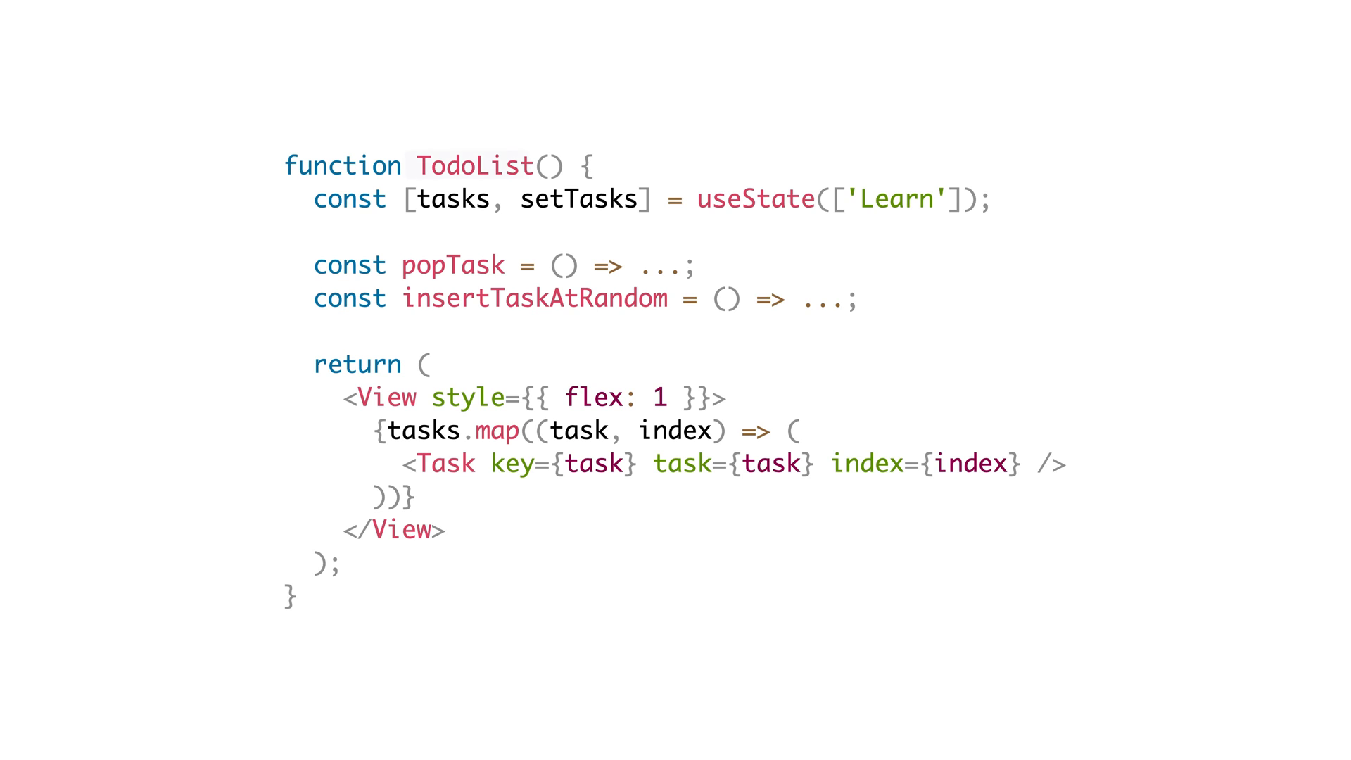
double_click(475, 166)
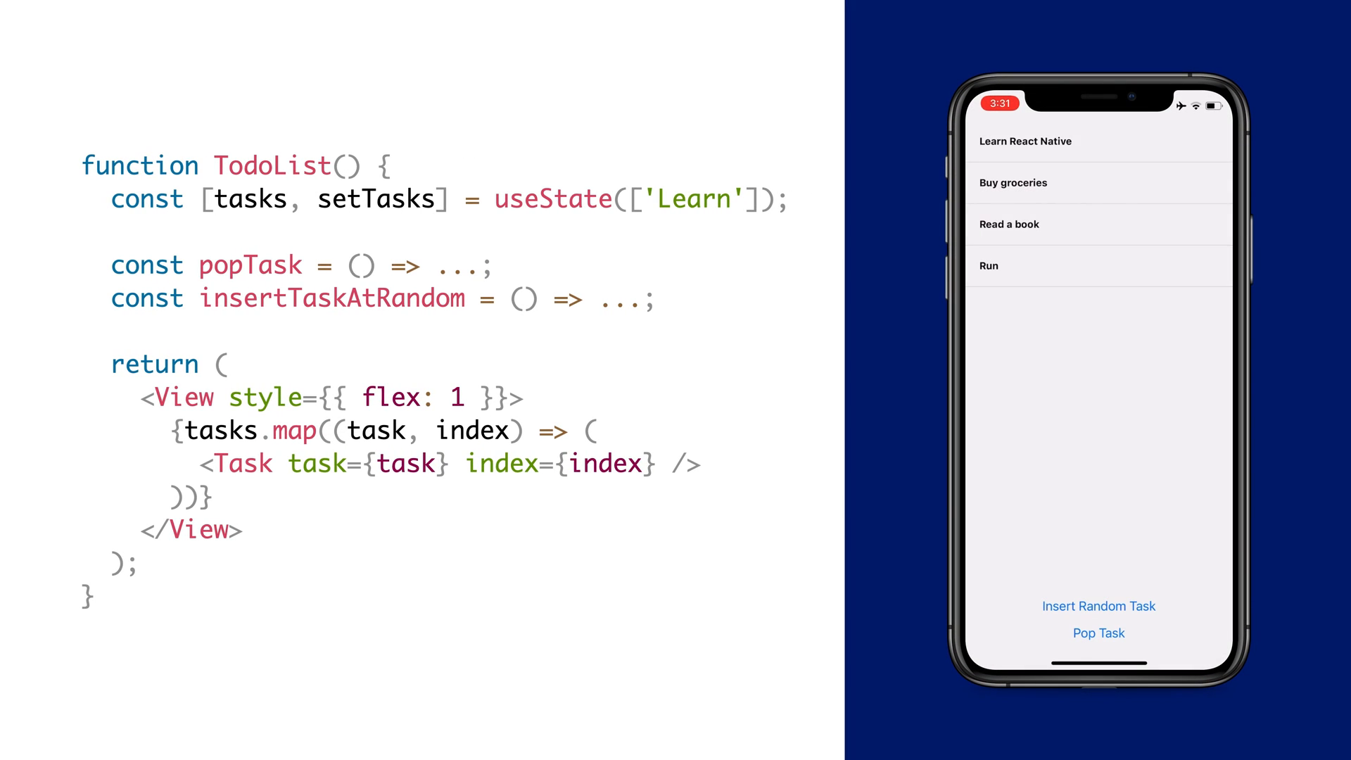
Insert a random task so Random Task 2 lands right after Learn React Native
click(1099, 605)
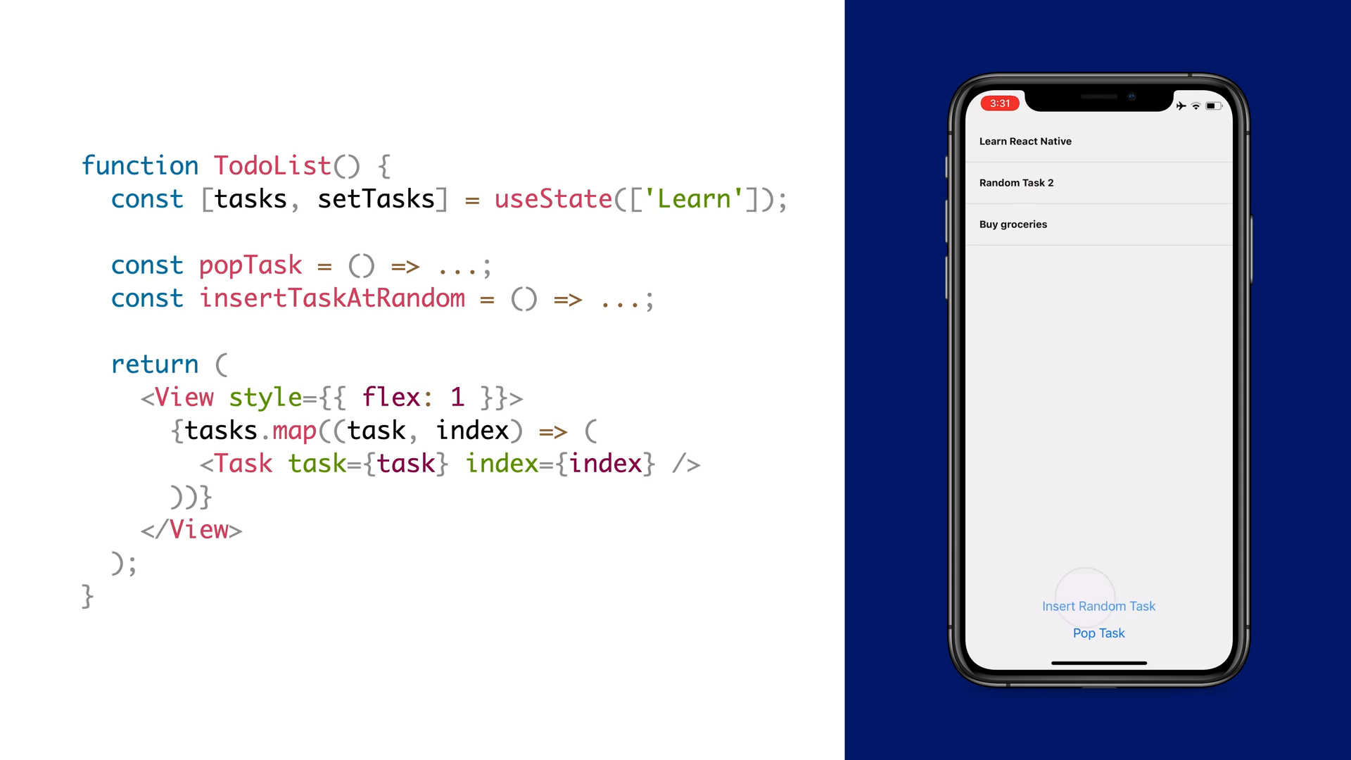
click(1097, 605)
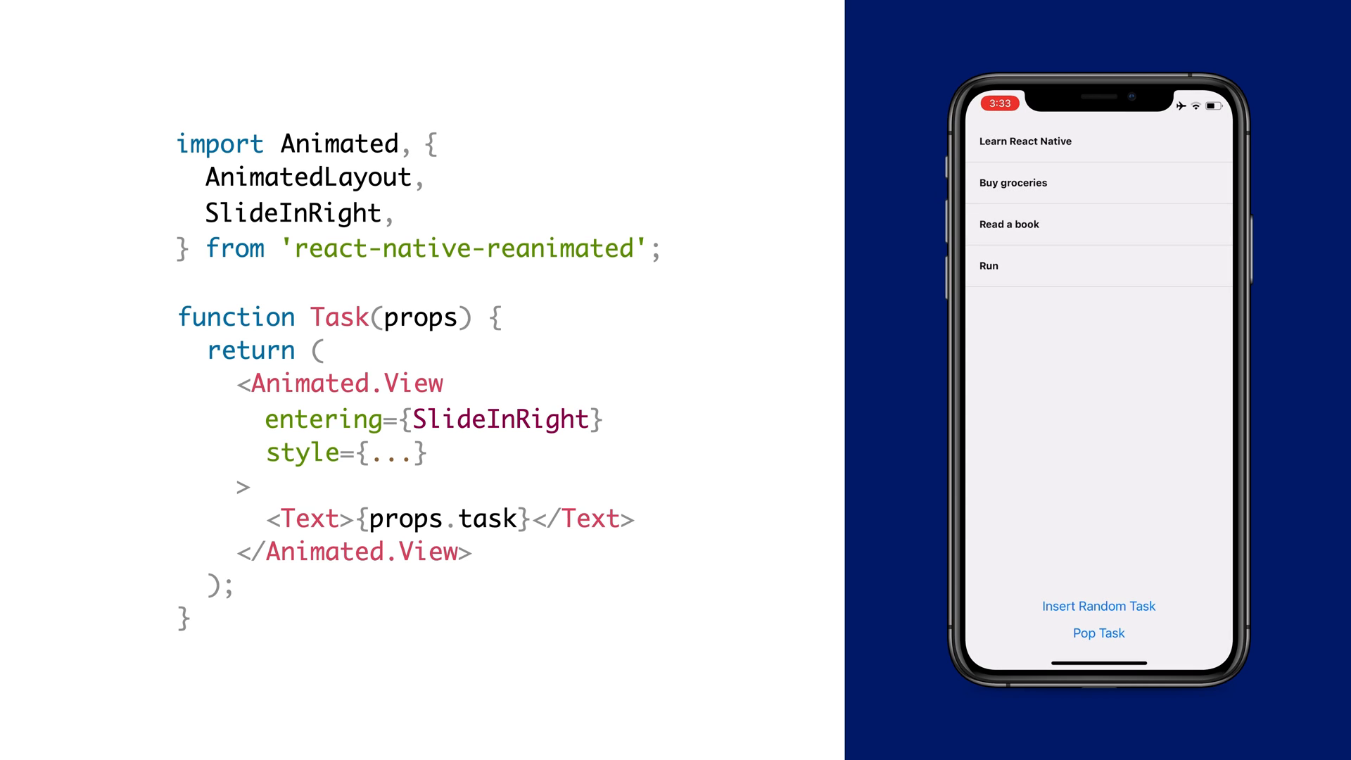
Insert Random Task 4 between Buy groceries and Read a book with a SlideInRight entrance
click(1098, 605)
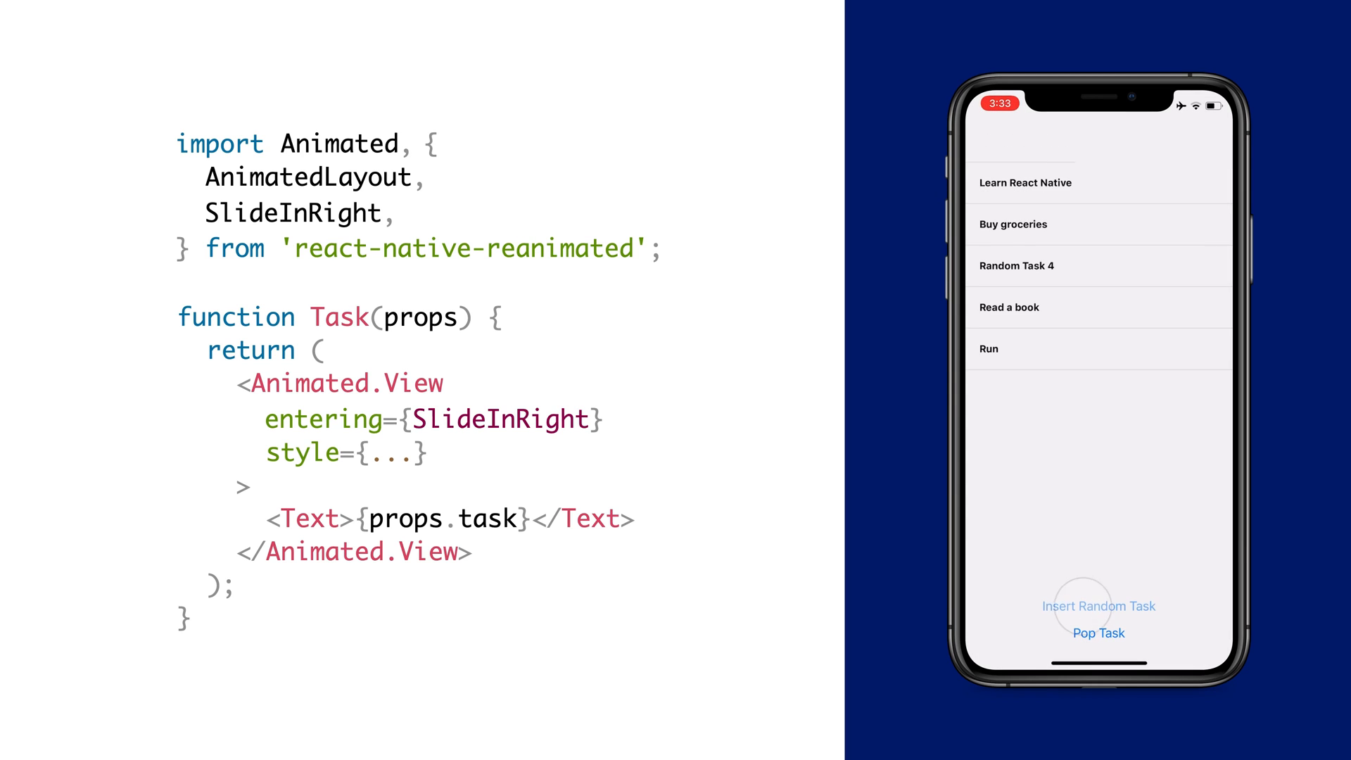
click(1098, 605)
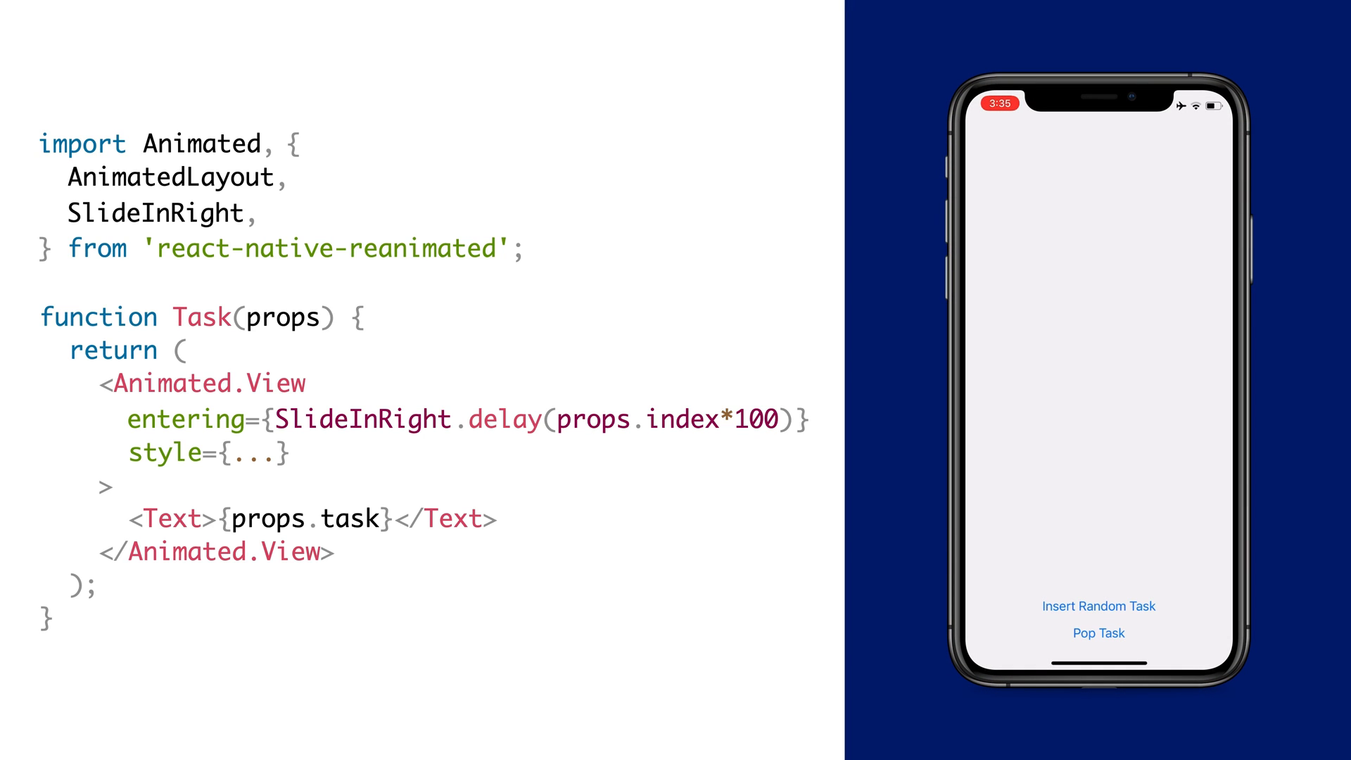
click(1097, 605)
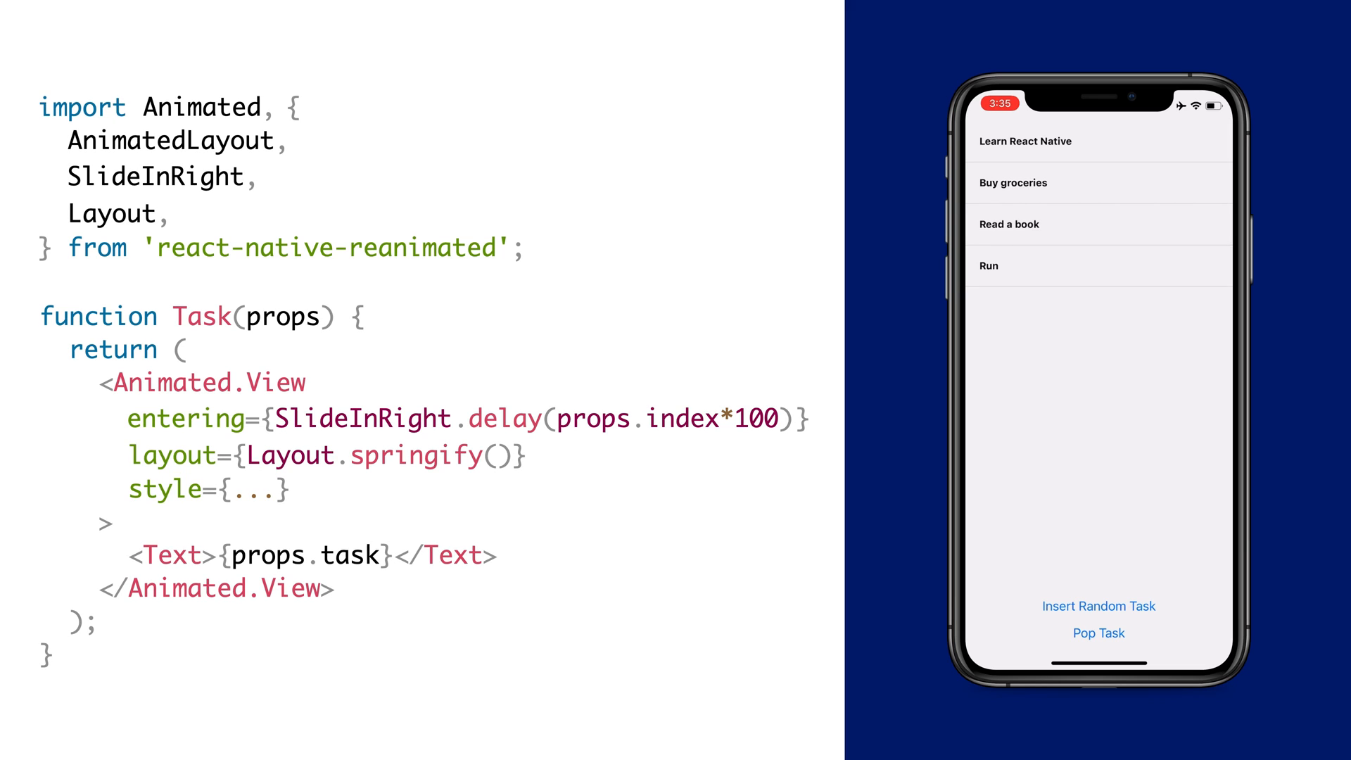
Insert Random Task 4 above Run so the rows below spring into place via Layout.springify
double_click(325, 455)
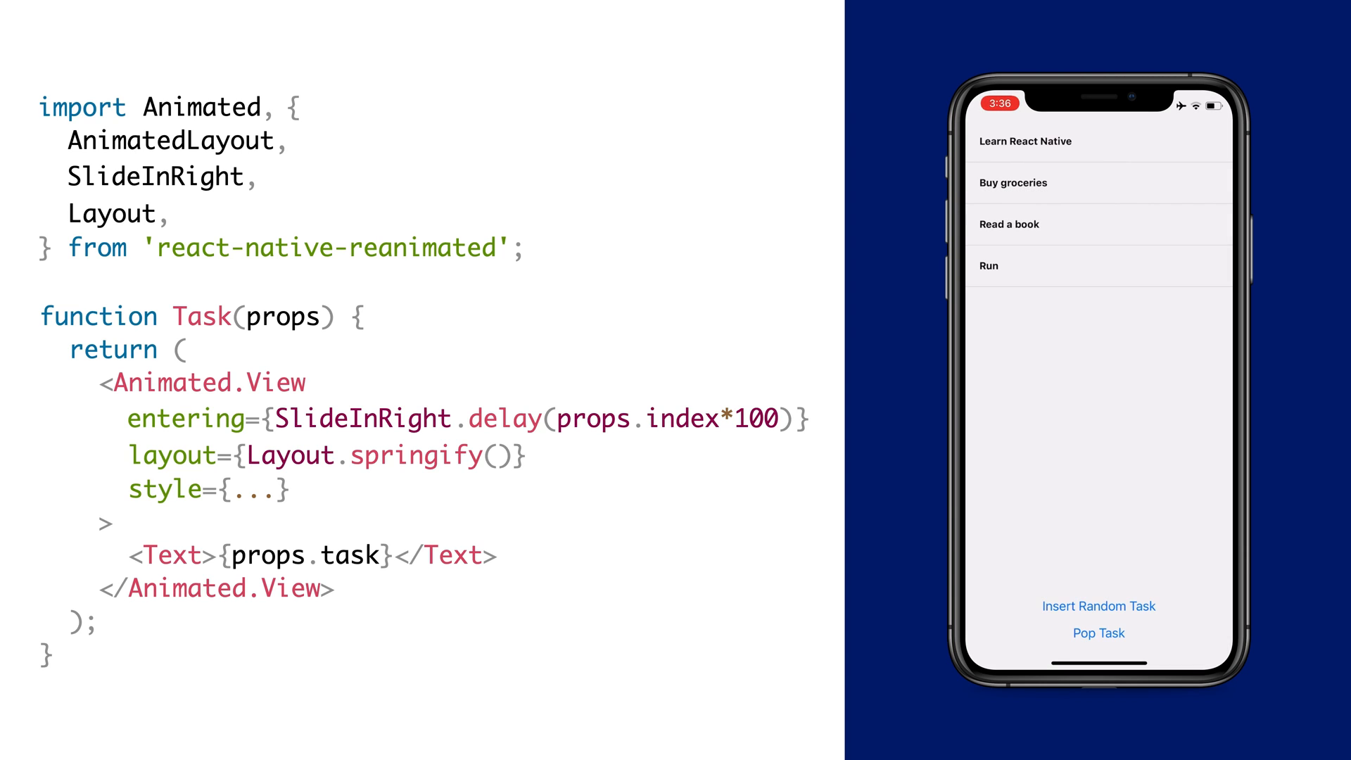
click(1097, 605)
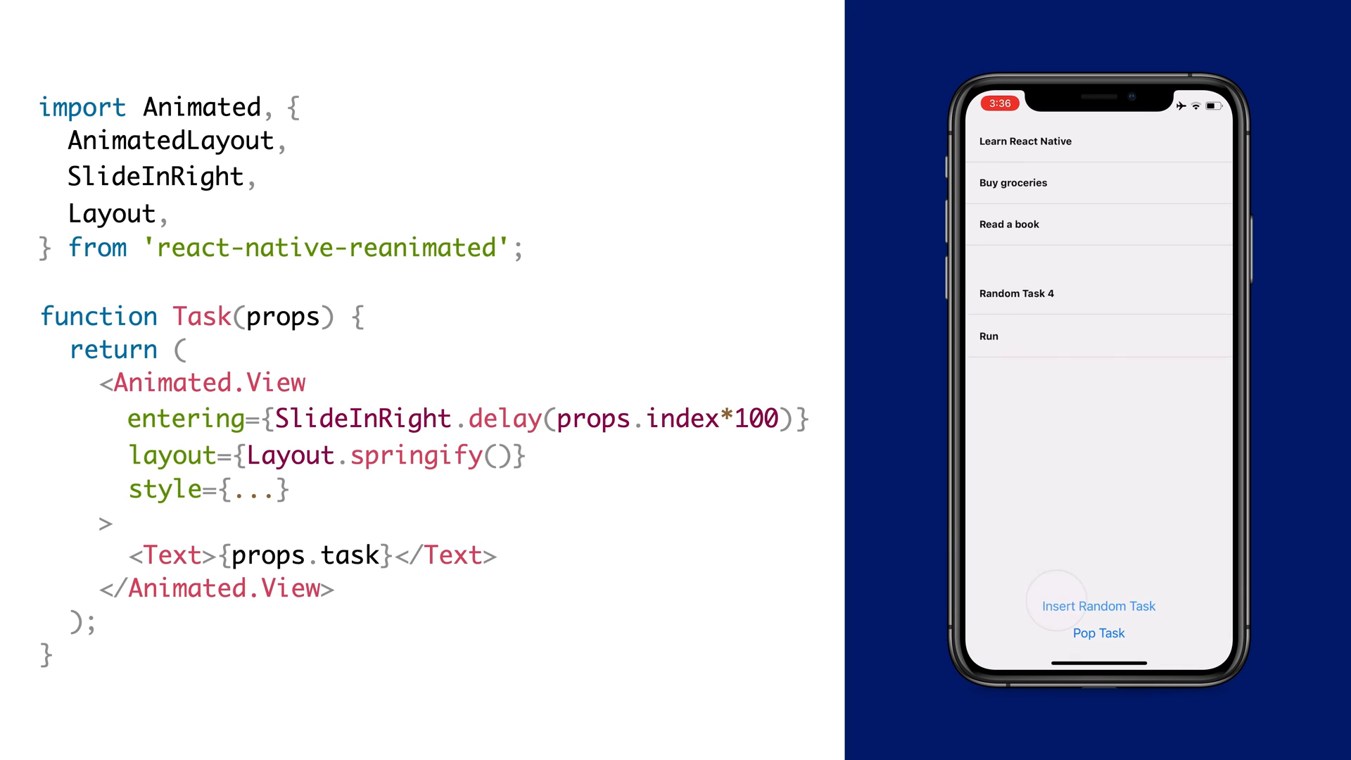
click(1094, 605)
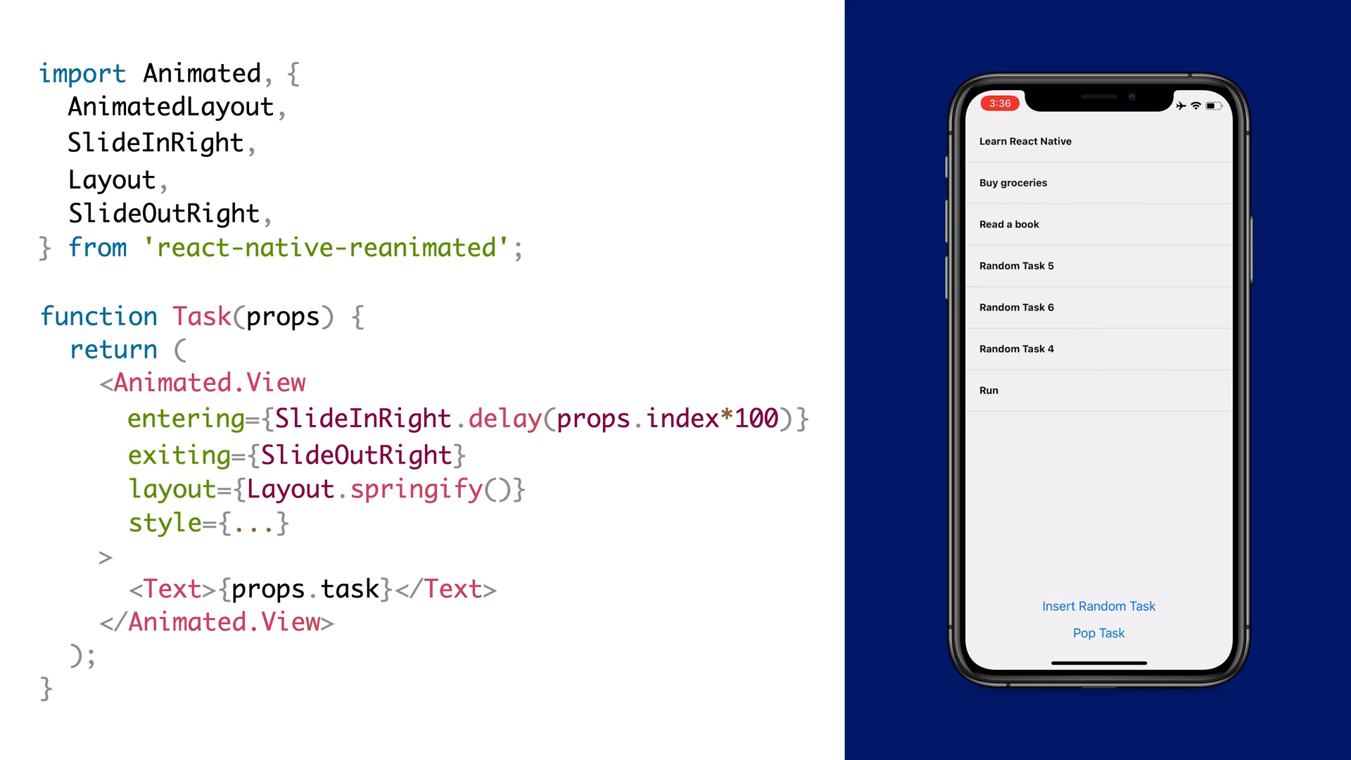
Pop tasks with SlideOutRight exits and add Random Task 2, leaving it as the only row
double_click(297, 454)
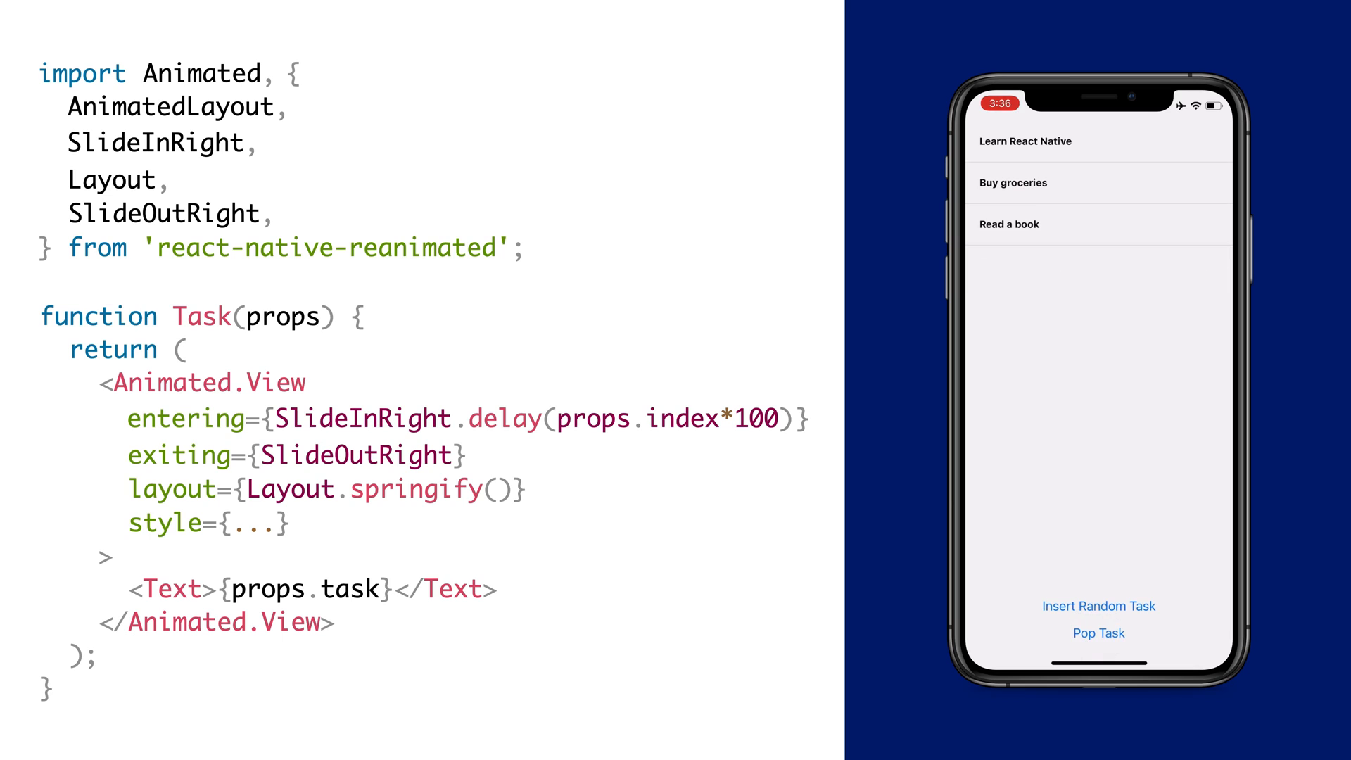
click(1097, 605)
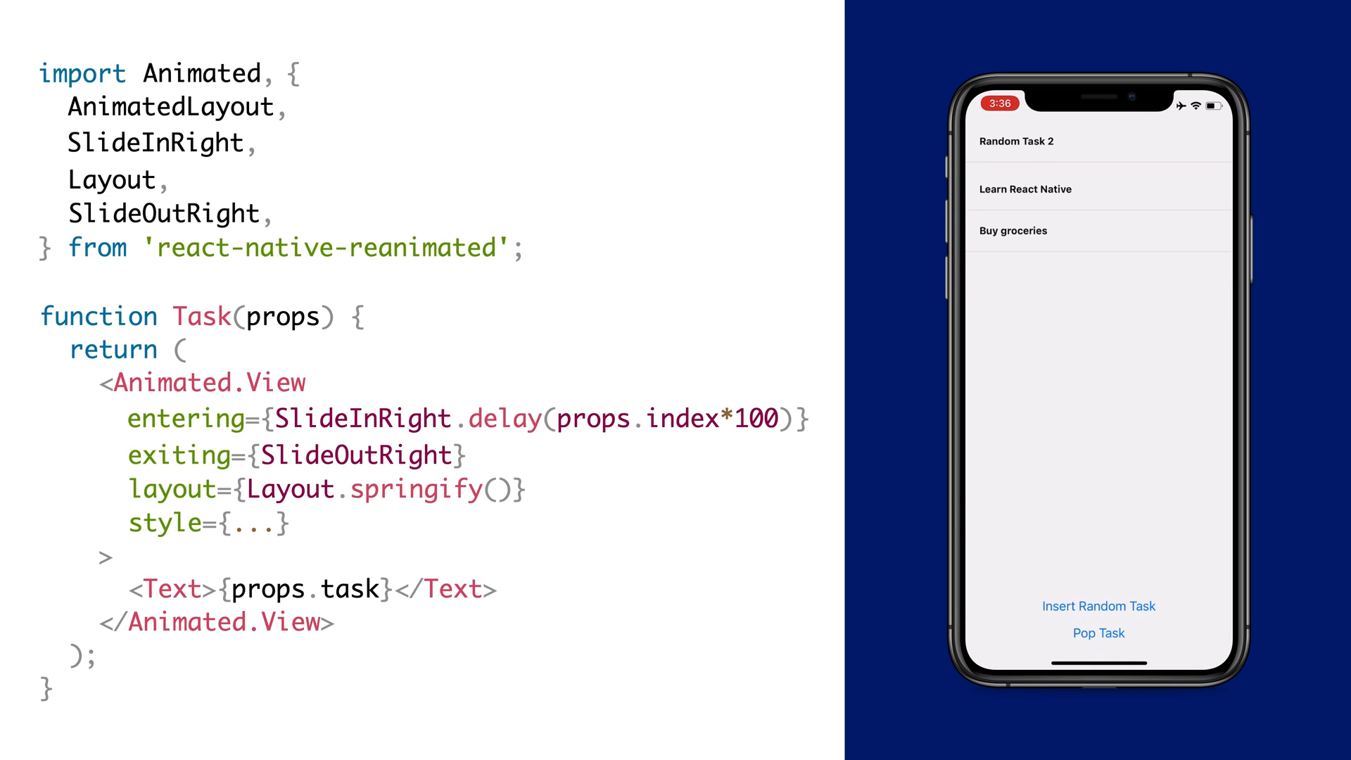
click(1097, 633)
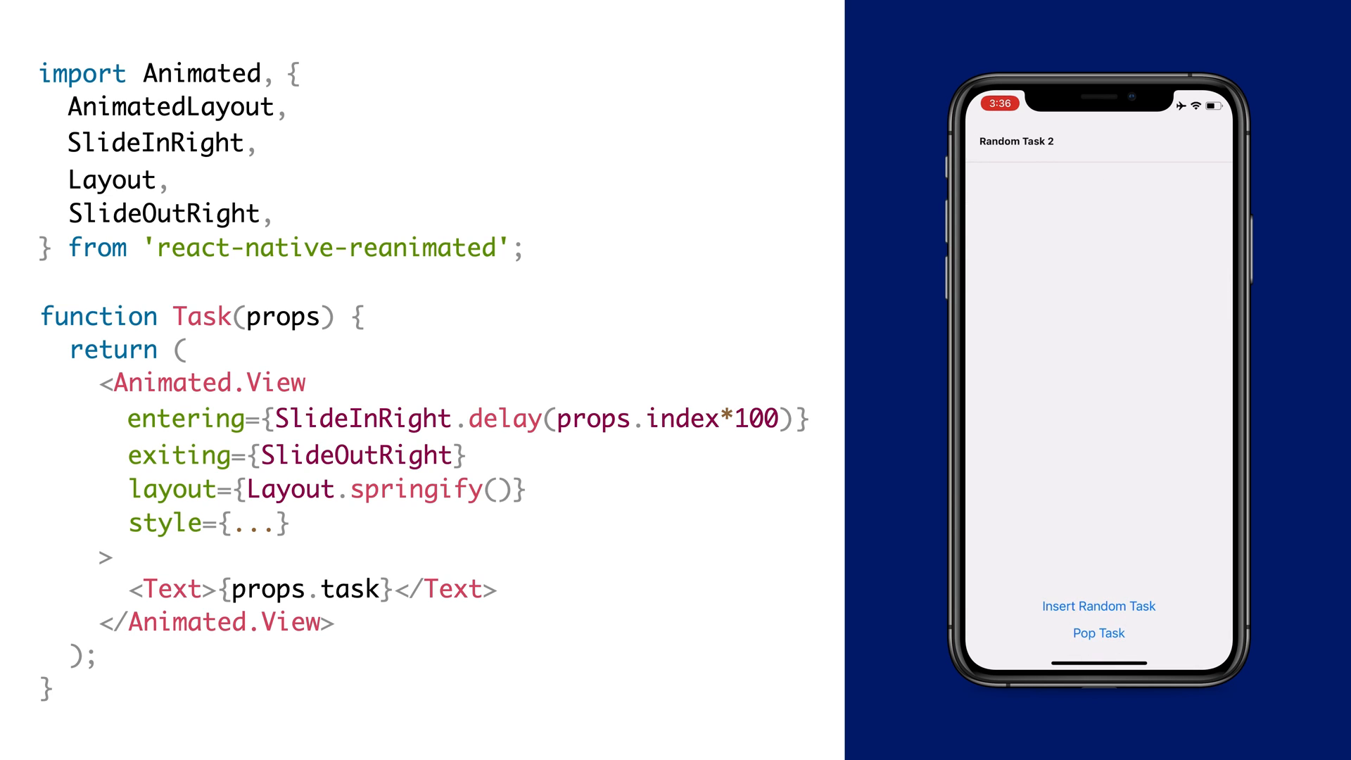
click(1098, 633)
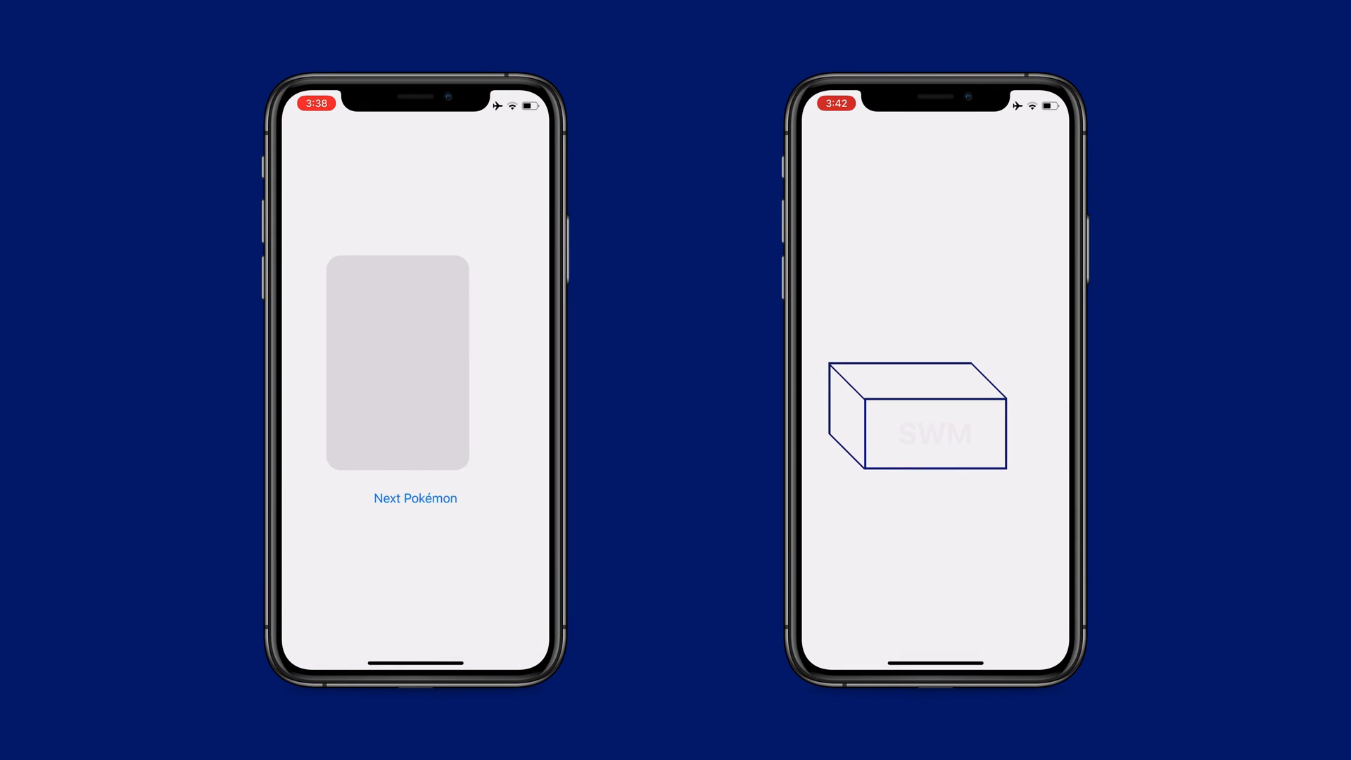
Switch to the two simulators running the Next Pokémon card and SWM box demos
click(413, 498)
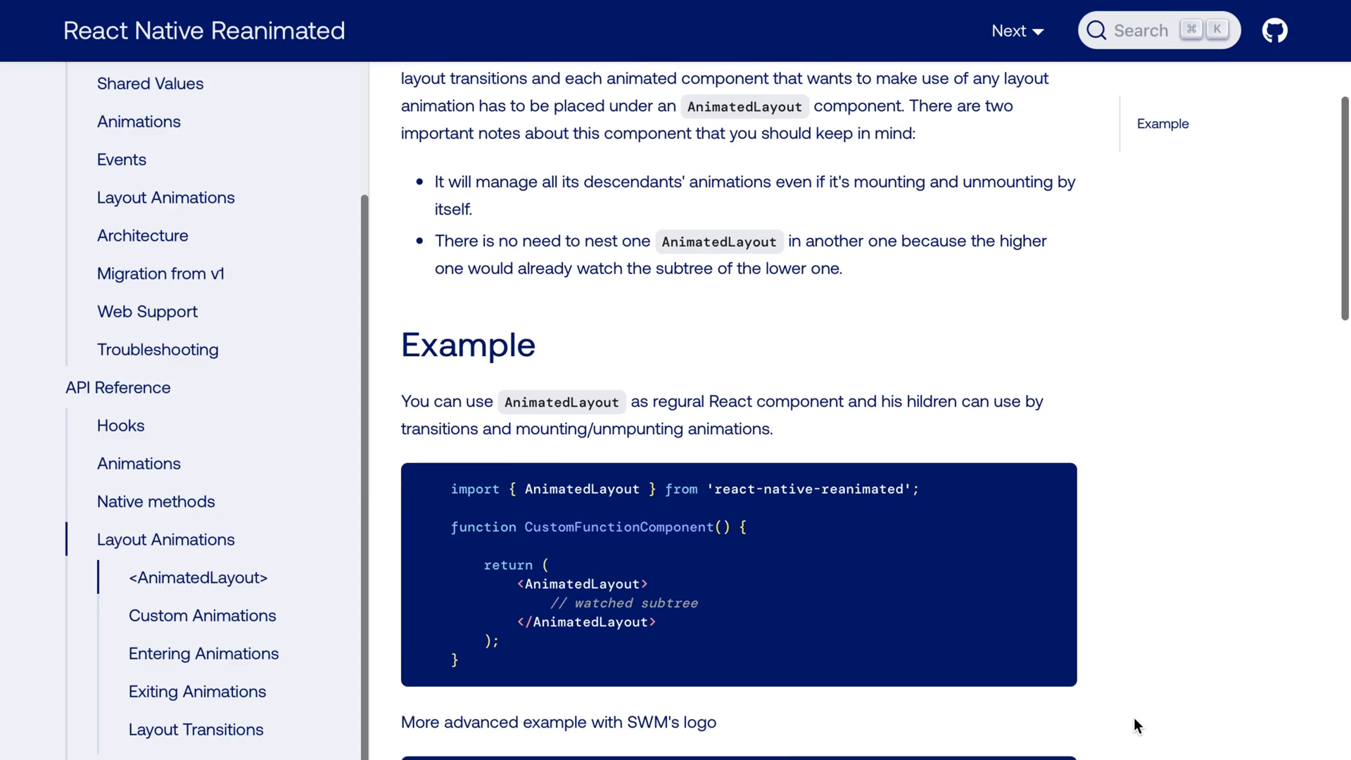
Show the Entering Animations page scrolled to the Bounce example (BounceIn through BounceInDown)
click(203, 653)
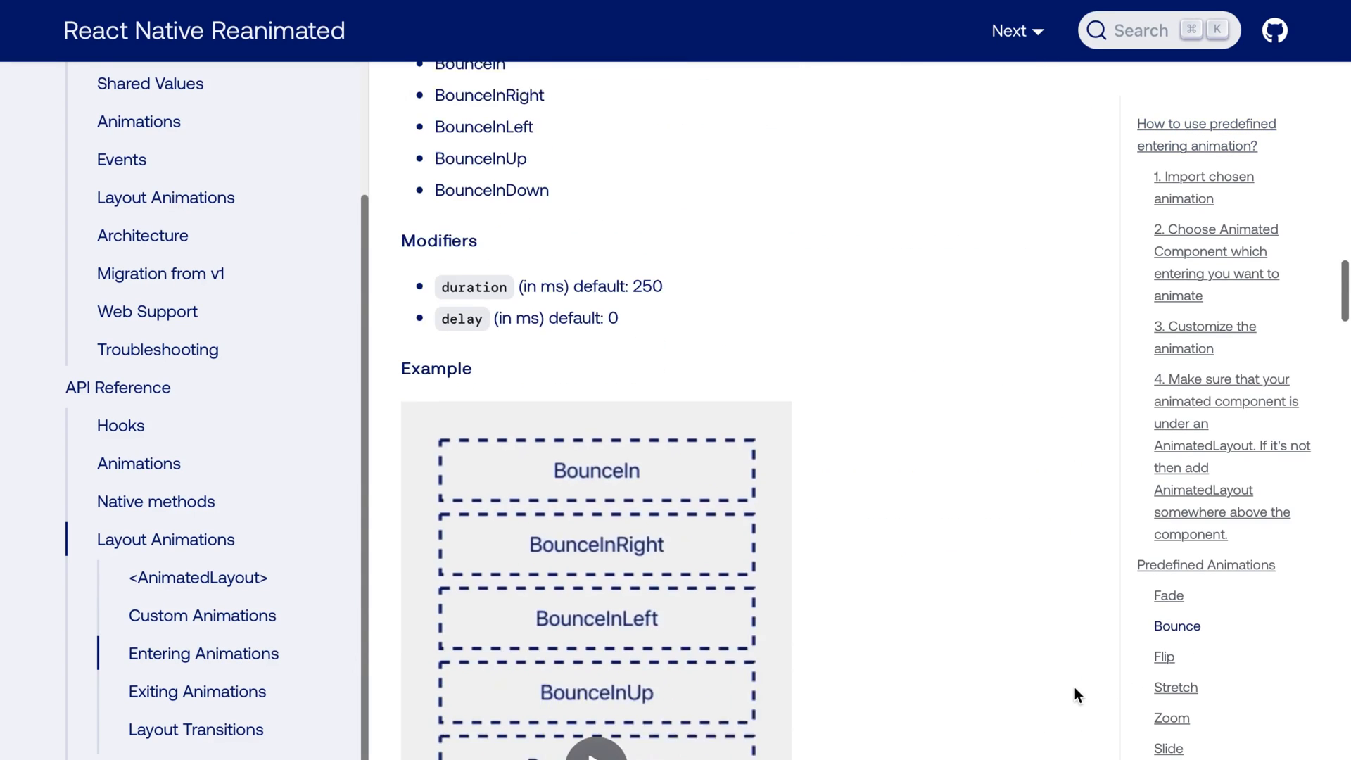
scroll(down, 3)
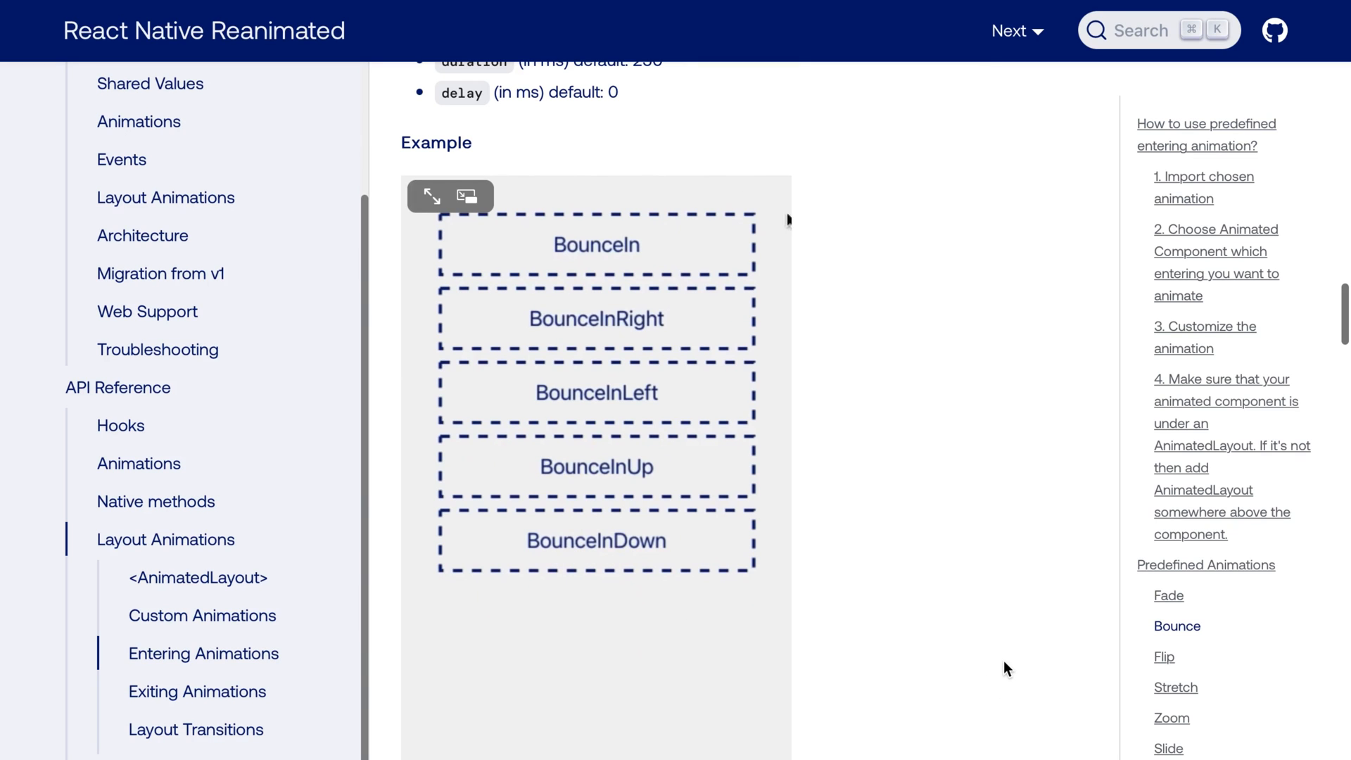